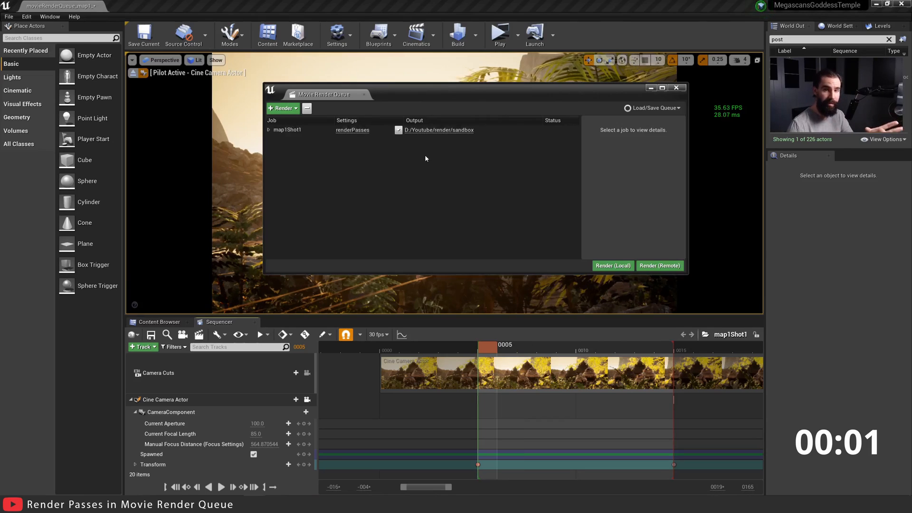
Step: Open the renderPasses settings for the map1Shot1 job in Movie Render Queue
{"action": "left_click", "coordinate": [287, 130]}
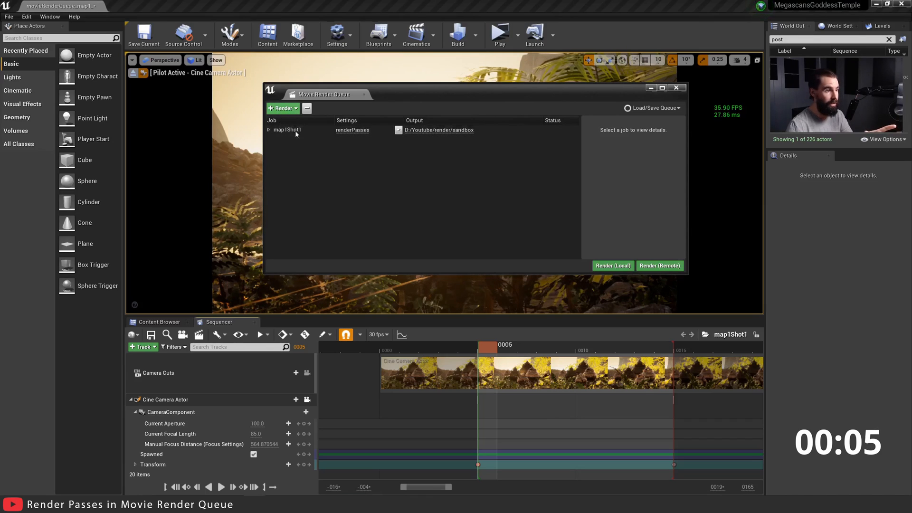
{"action": "left_click", "coordinate": [353, 129]}
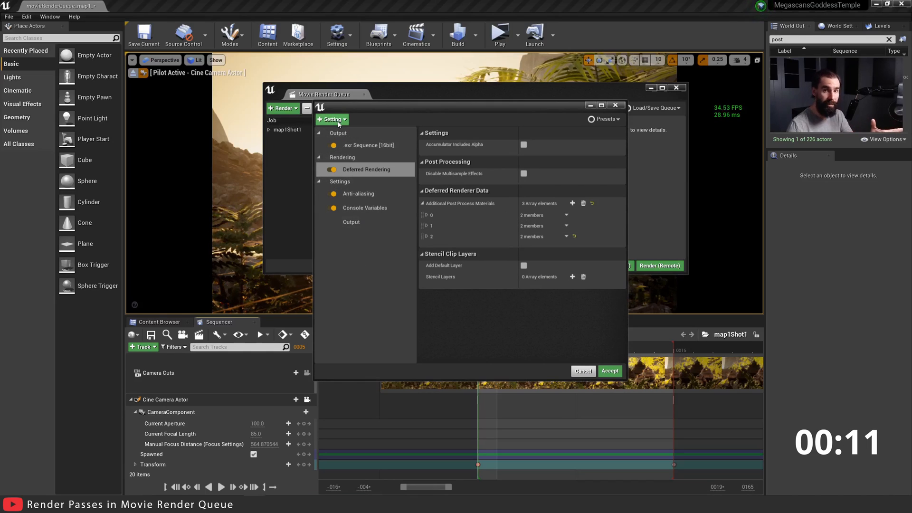
{"action": "left_click", "coordinate": [332, 119]}
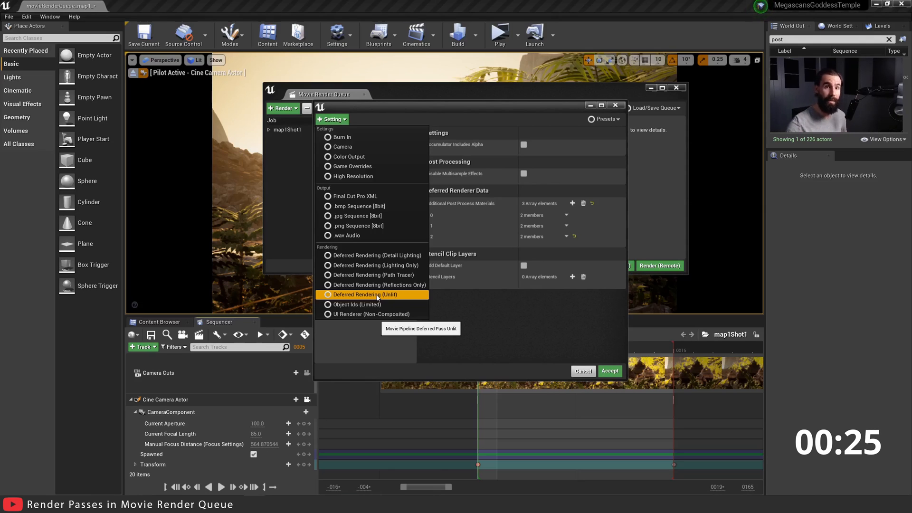
{"action": "mouse_move", "coordinate": [531, 305]}
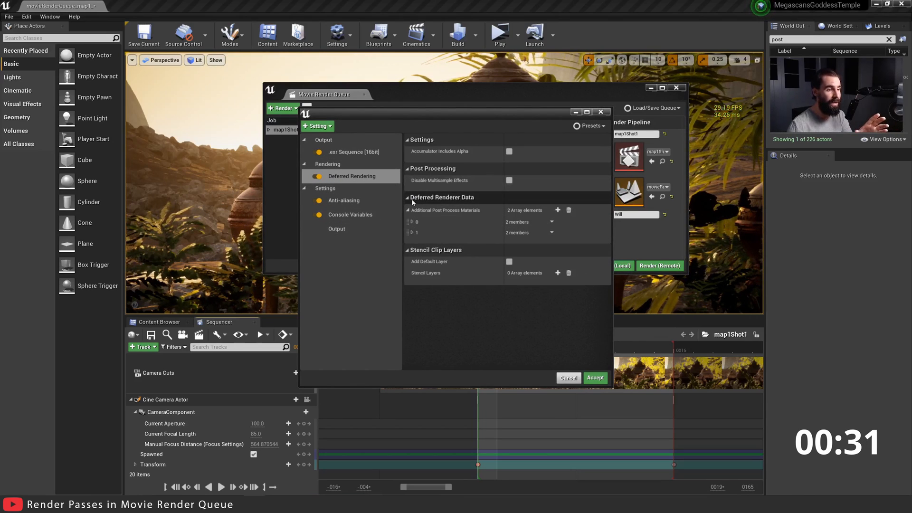
{"action": "mouse_move", "coordinate": [442, 214]}
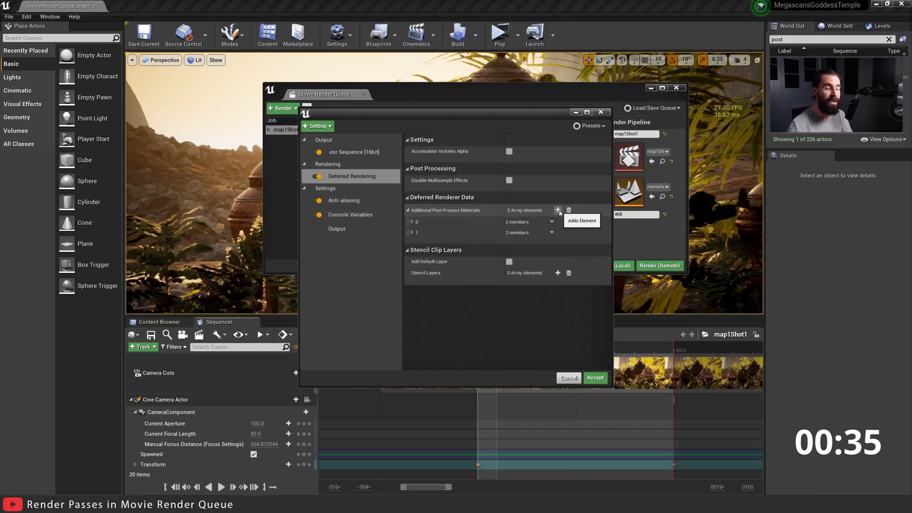
Step: Add an enabled SceneDepthWorldUnits post-process material slot and accept the job settings
{"action": "left_click", "coordinate": [557, 211]}
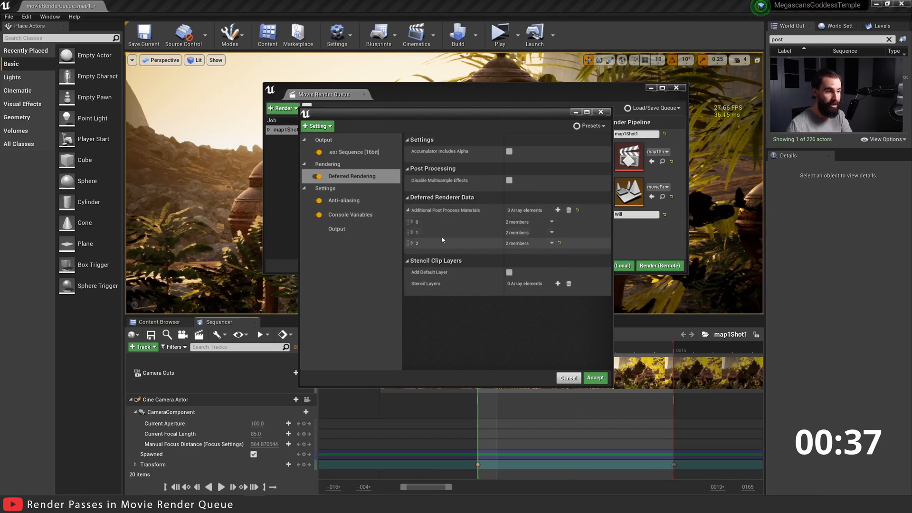
{"action": "left_click", "coordinate": [412, 243]}
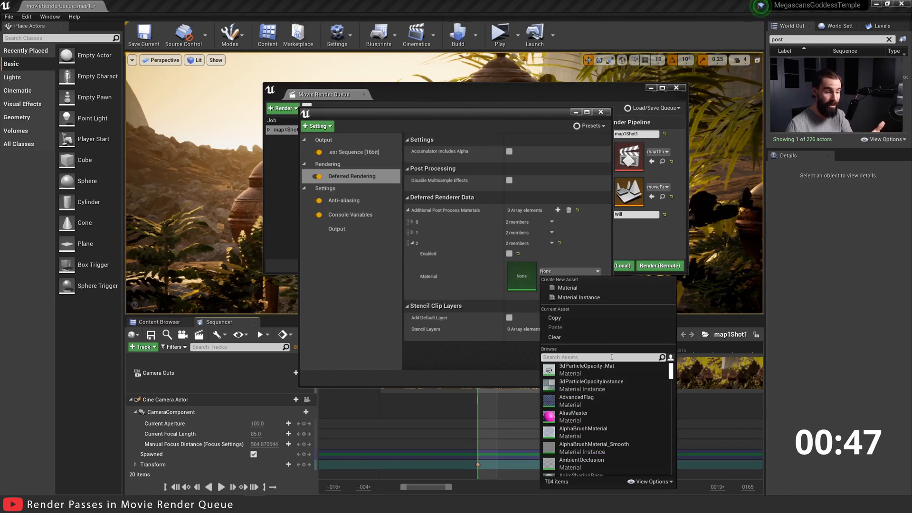
{"action": "scroll", "scroll_direction": "down", "scroll_amount": 3}
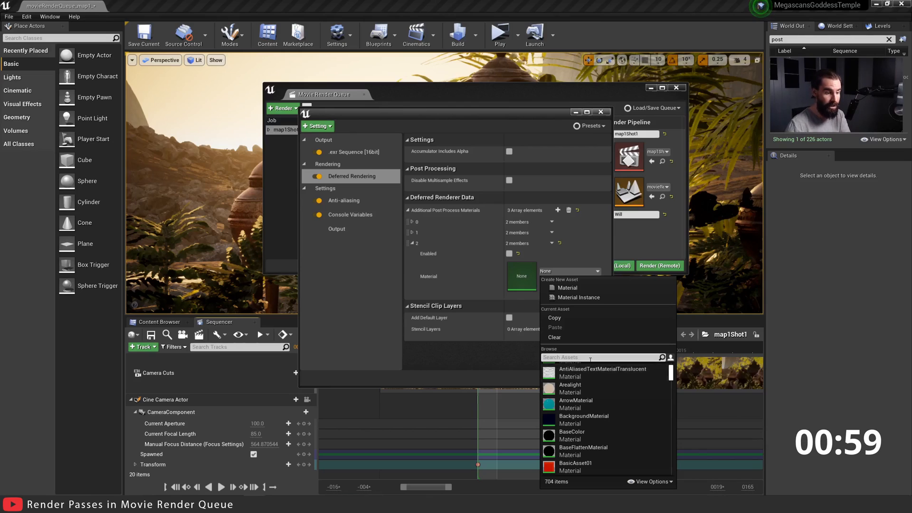
{"action": "type", "text": "scenedepth"}
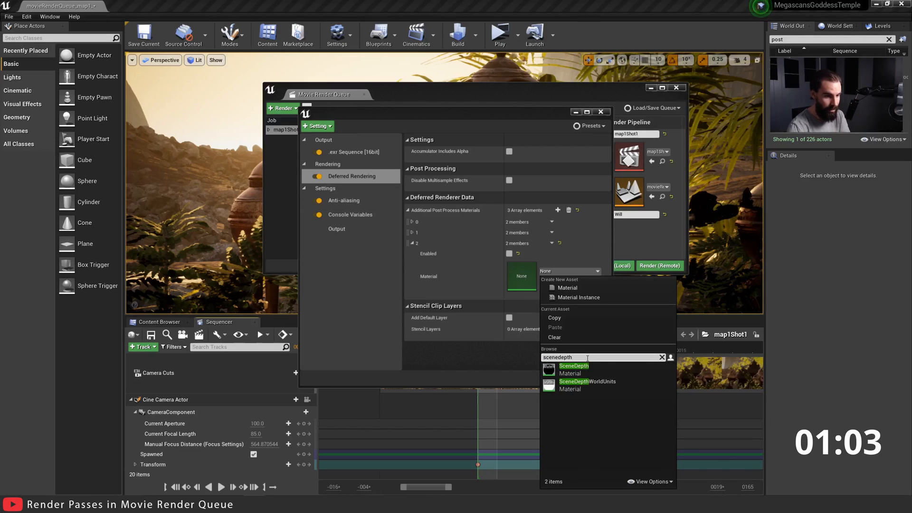
{"action": "left_click", "coordinate": [586, 381]}
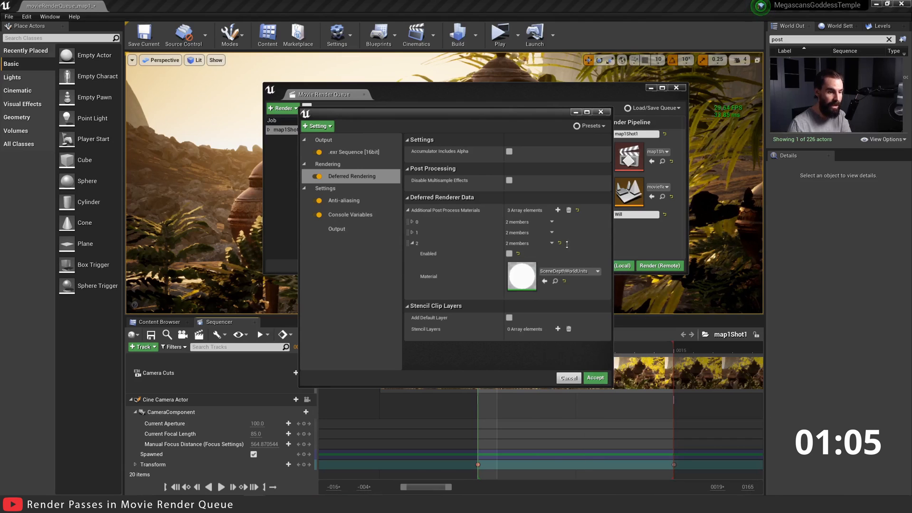
{"action": "left_click", "coordinate": [509, 253]}
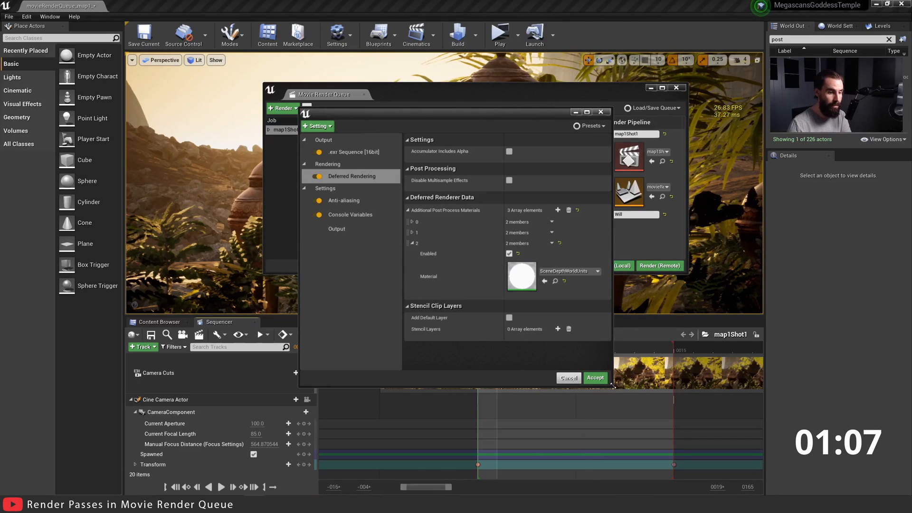
{"action": "left_click", "coordinate": [594, 378]}
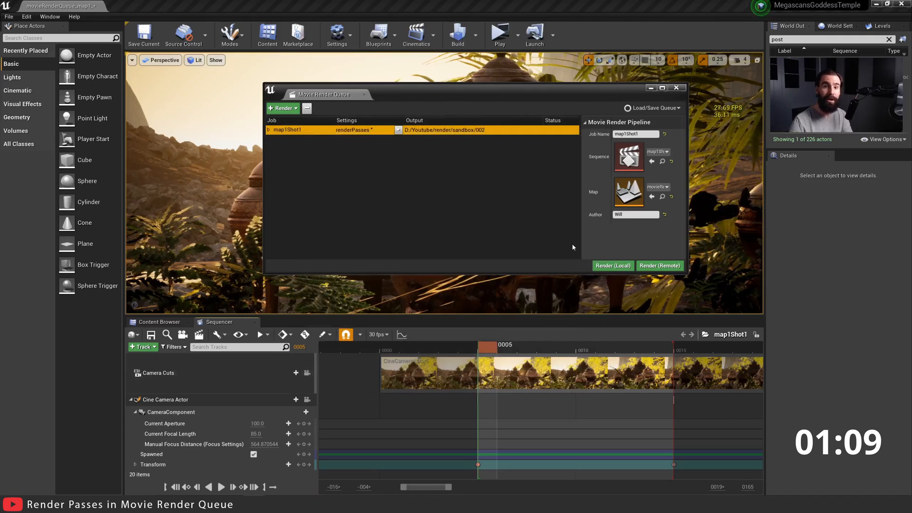
{"action": "mouse_move", "coordinate": [558, 195]}
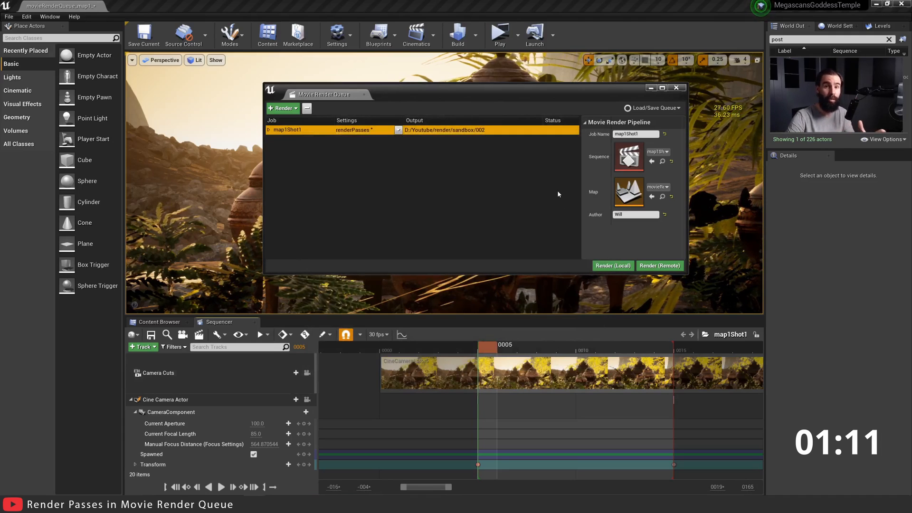
{"action": "mouse_move", "coordinate": [551, 205]}
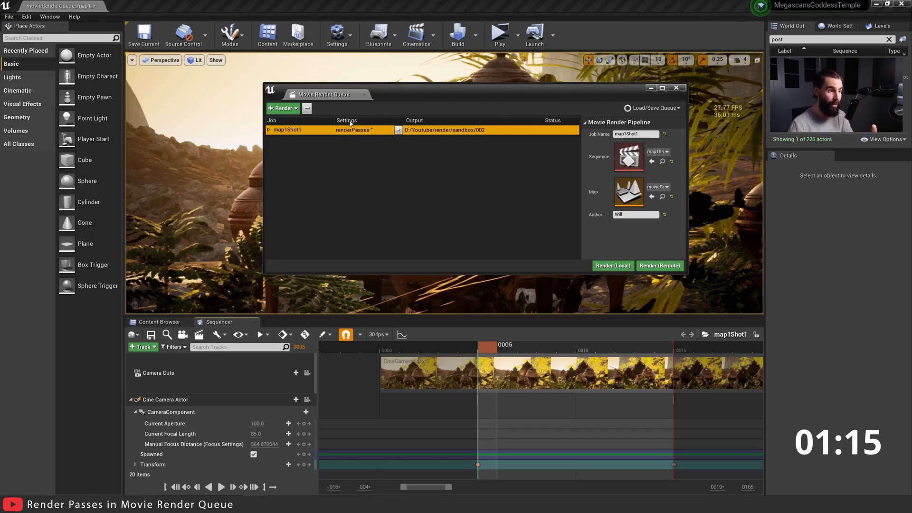
Step: Reopen the job settings and search the next material slot's picker for 'worldnormal'
{"action": "left_click", "coordinate": [355, 130]}
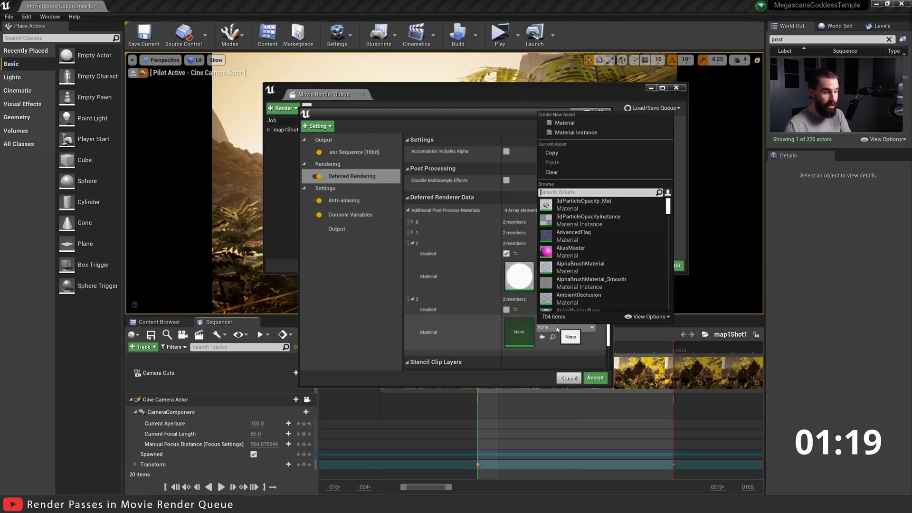
{"action": "mouse_move", "coordinate": [199, 335]}
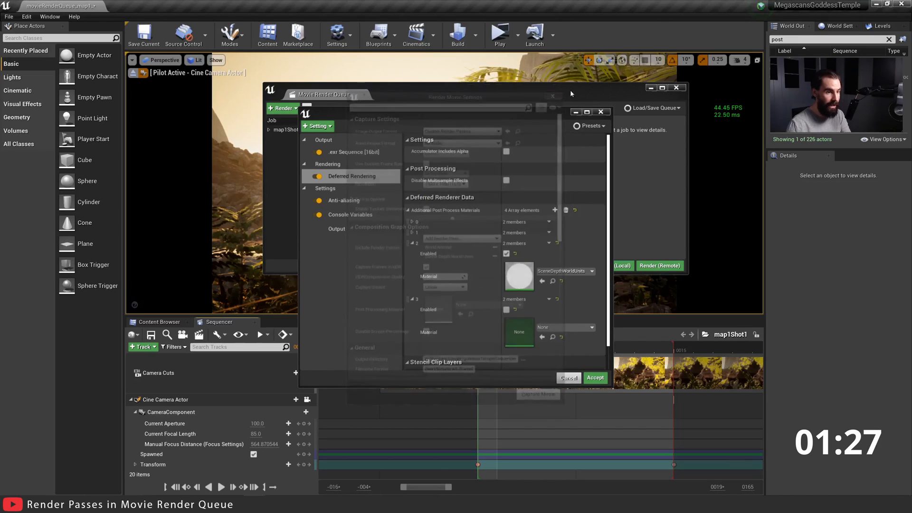
{"action": "left_click", "coordinate": [588, 327]}
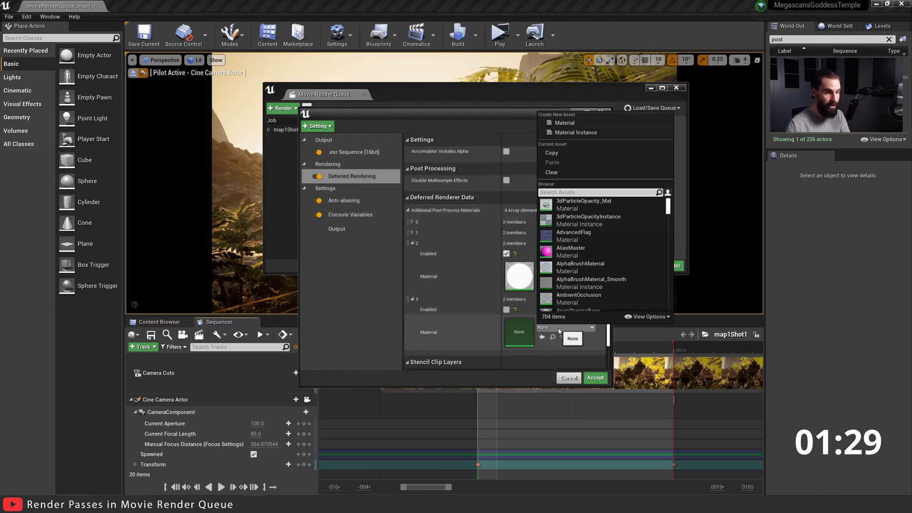
{"action": "type", "text": "worldnormal"}
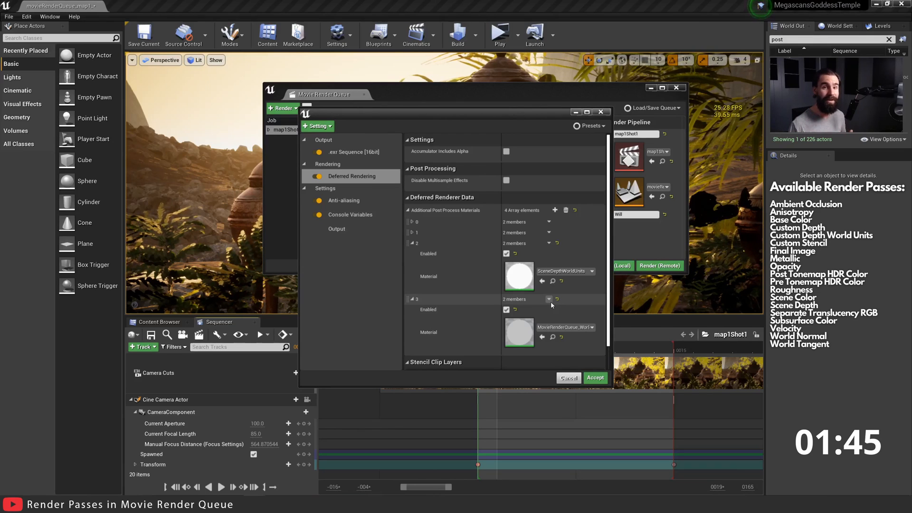
{"action": "mouse_move", "coordinate": [519, 277]}
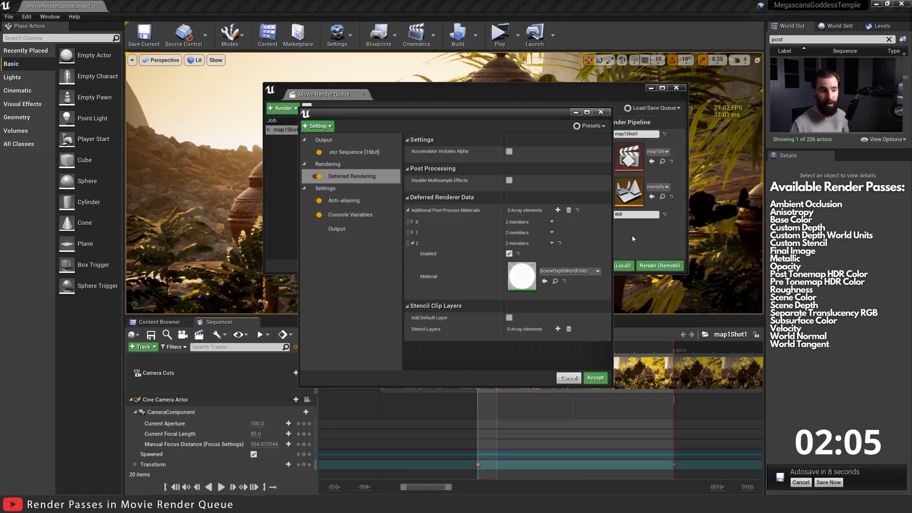
Step: Accept the render settings and render the map1Shot1 job locally
{"action": "left_click", "coordinate": [595, 378]}
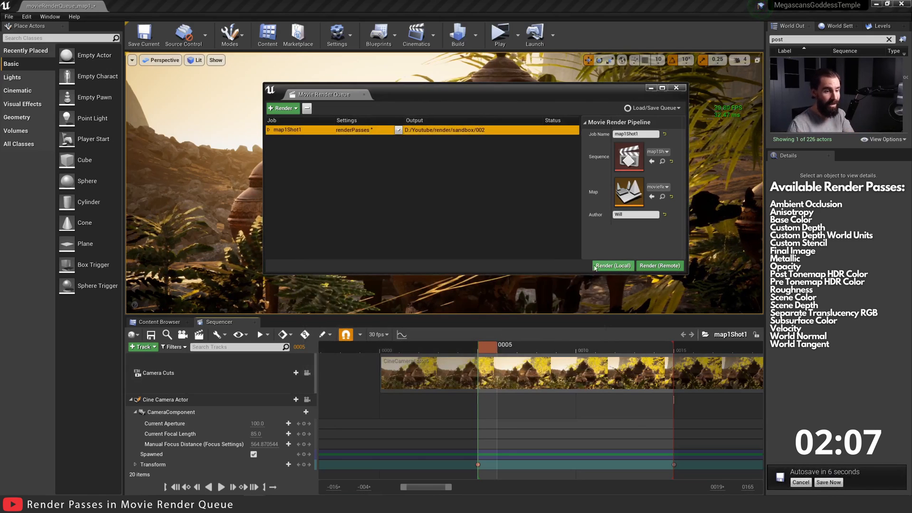
{"action": "left_click", "coordinate": [612, 266]}
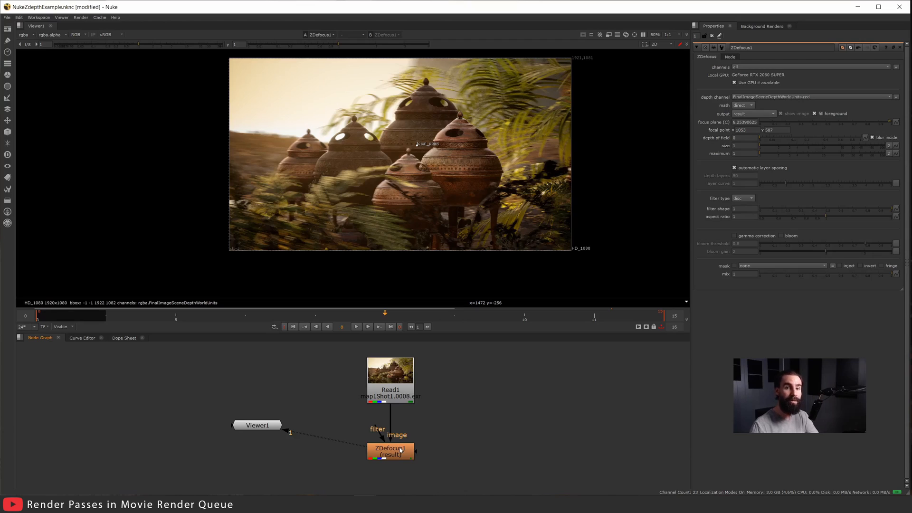
{"action": "mouse_move", "coordinate": [437, 433]}
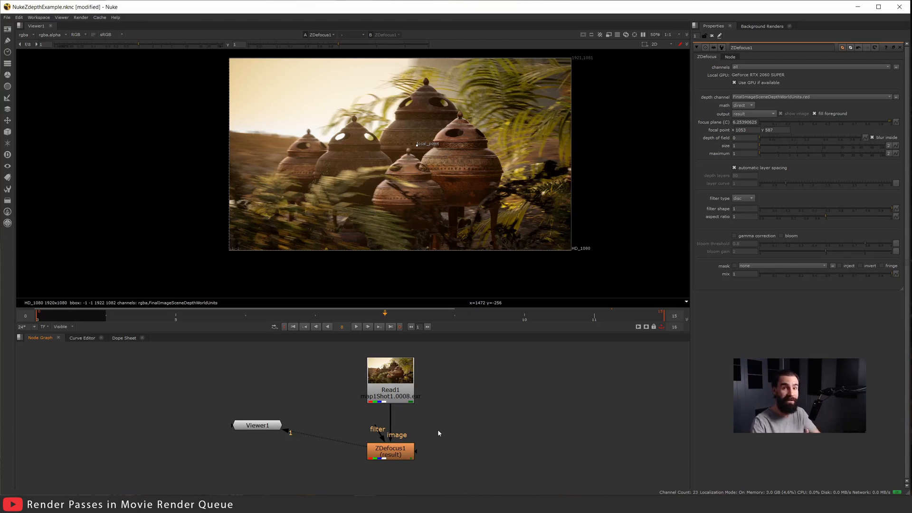
{"action": "mouse_move", "coordinate": [382, 409]}
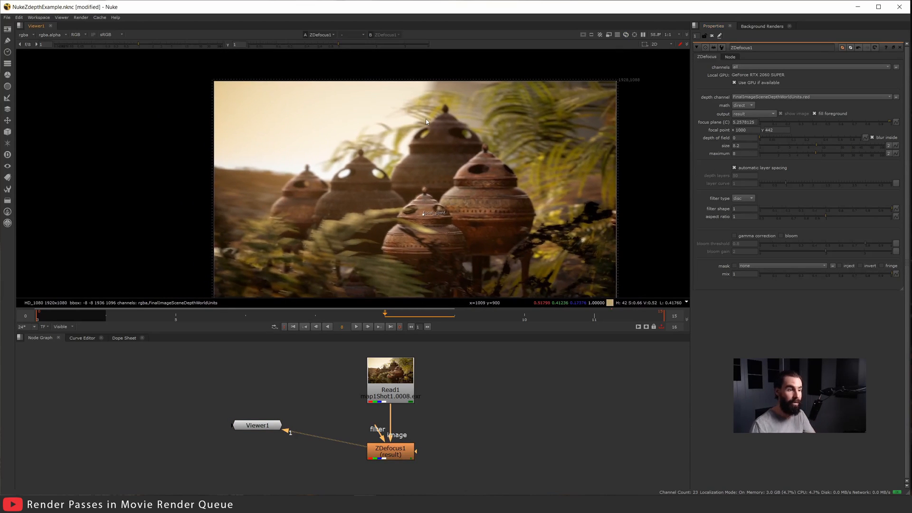
{"action": "mouse_move", "coordinate": [437, 107]}
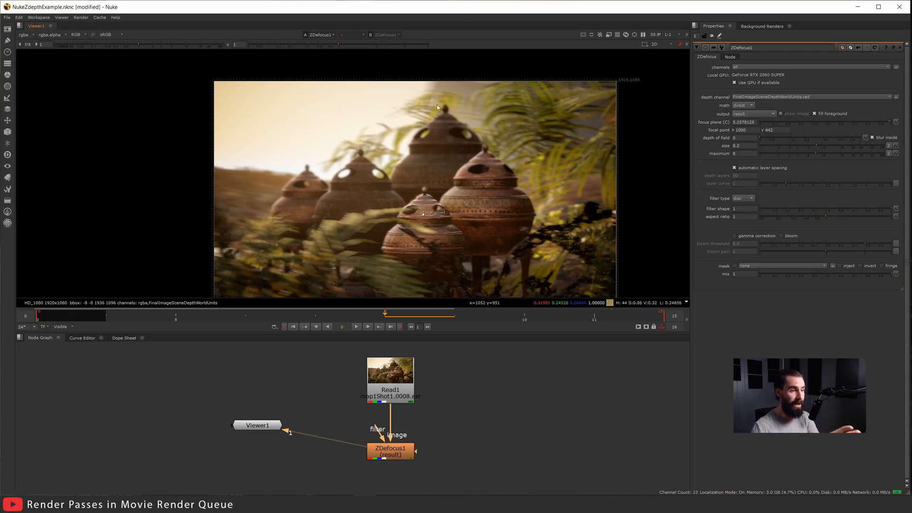
Step: Move the ZDefocus focal point onto the left-of-centre pot, then the large right-hand pot
{"action": "left_click_drag", "start_coordinate": [434, 212], "coordinate": [372, 182]}
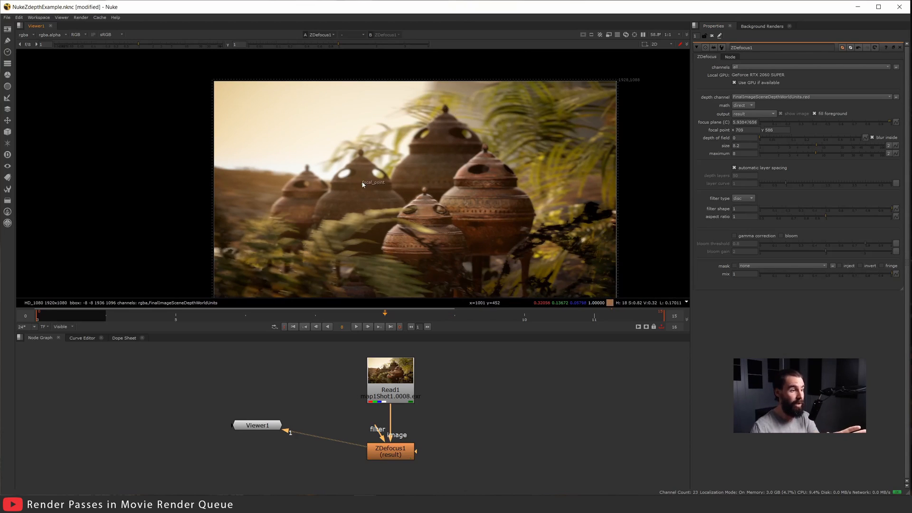
{"action": "left_click_drag", "start_coordinate": [374, 182], "coordinate": [365, 178]}
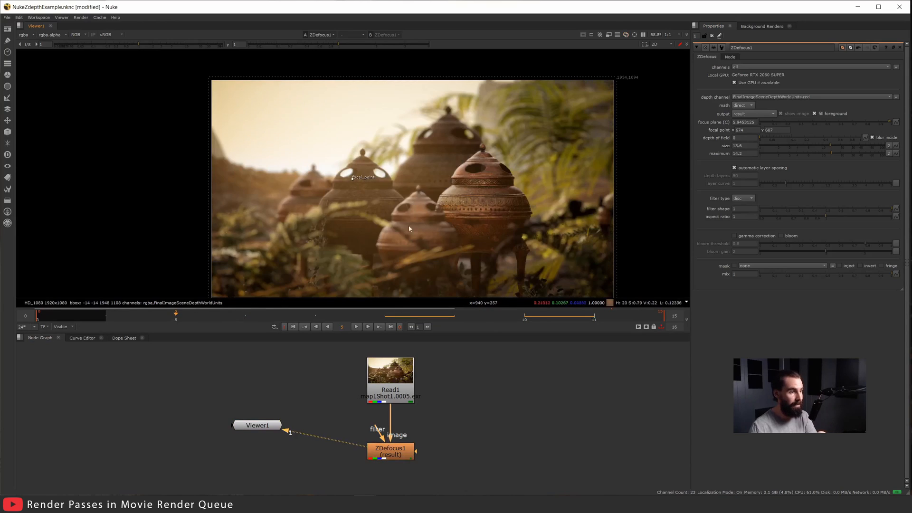
{"action": "left_click_drag", "start_coordinate": [363, 178], "coordinate": [498, 194]}
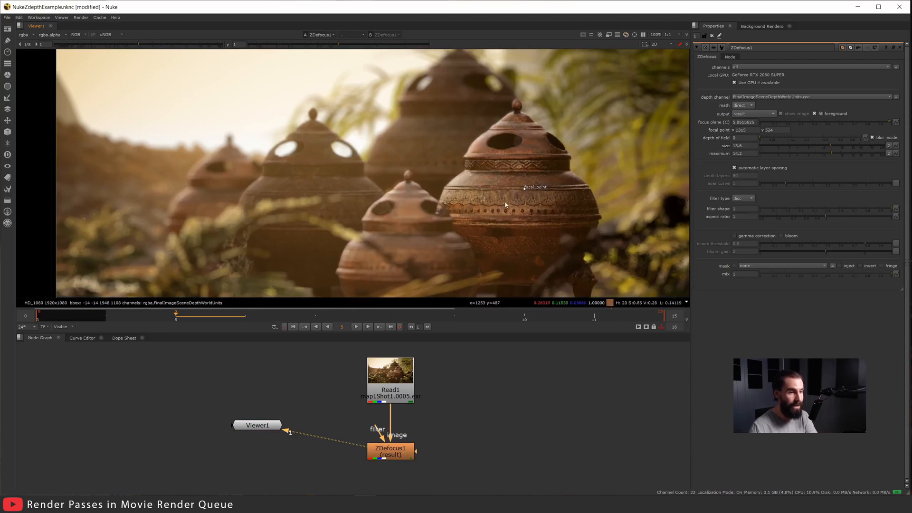
{"action": "mouse_move", "coordinate": [510, 194]}
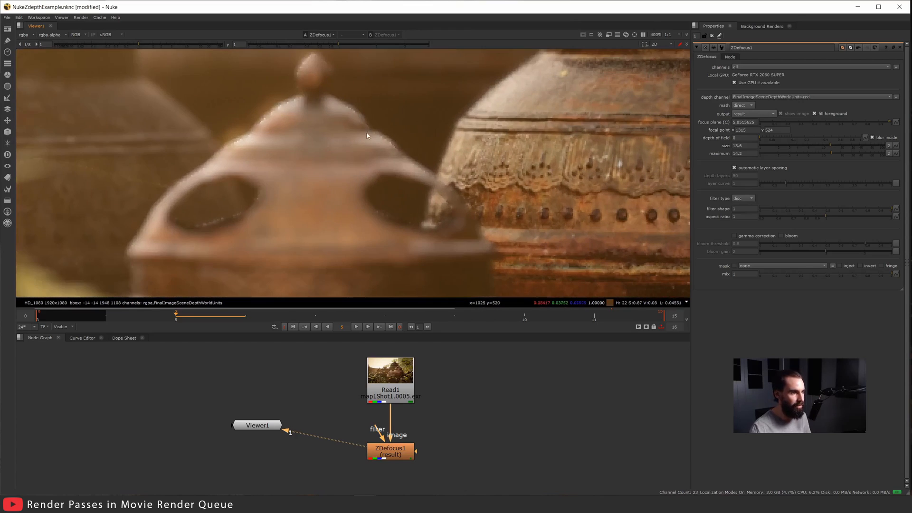
{"action": "mouse_move", "coordinate": [430, 172]}
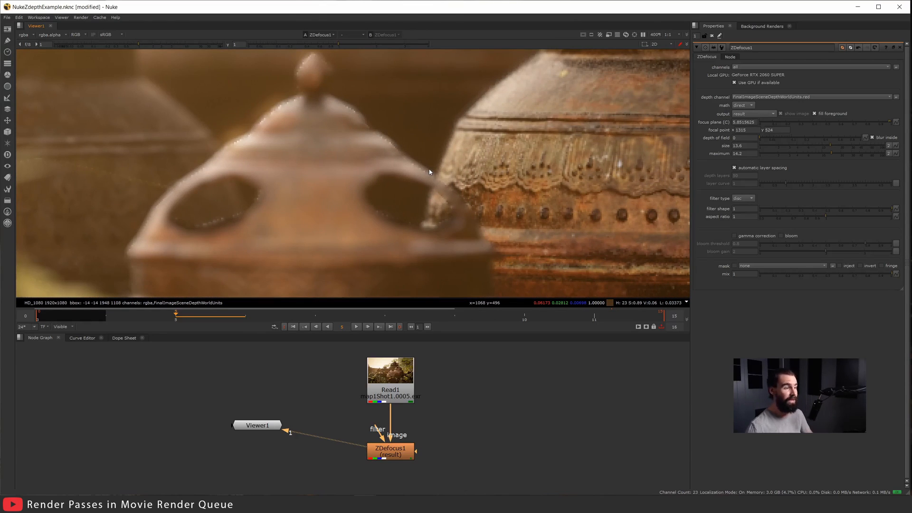